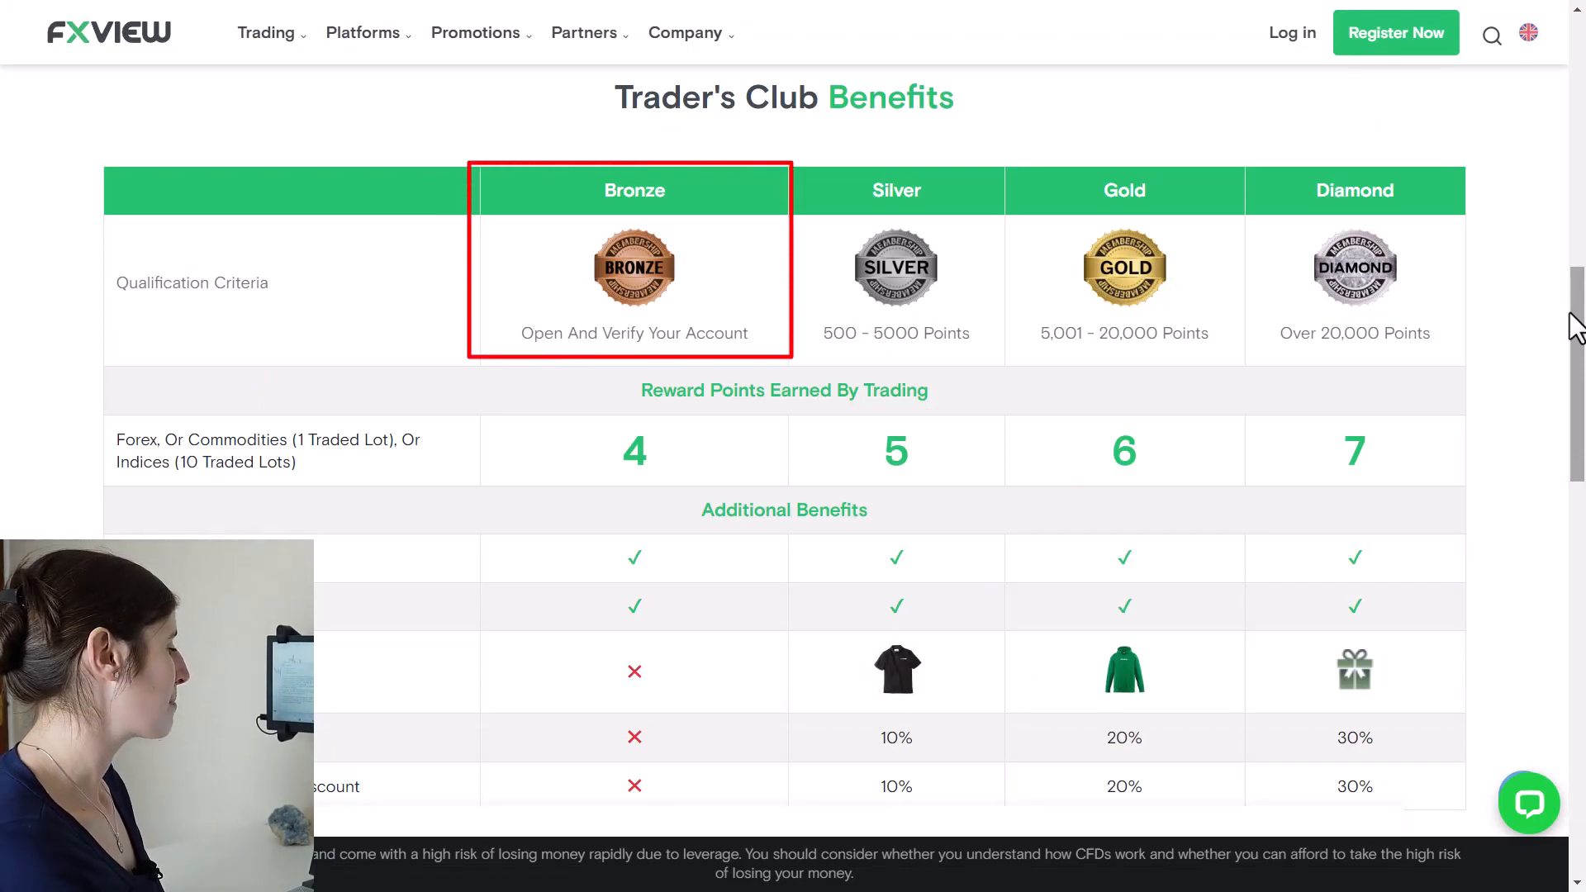
pyautogui.moveTo(716, 339)
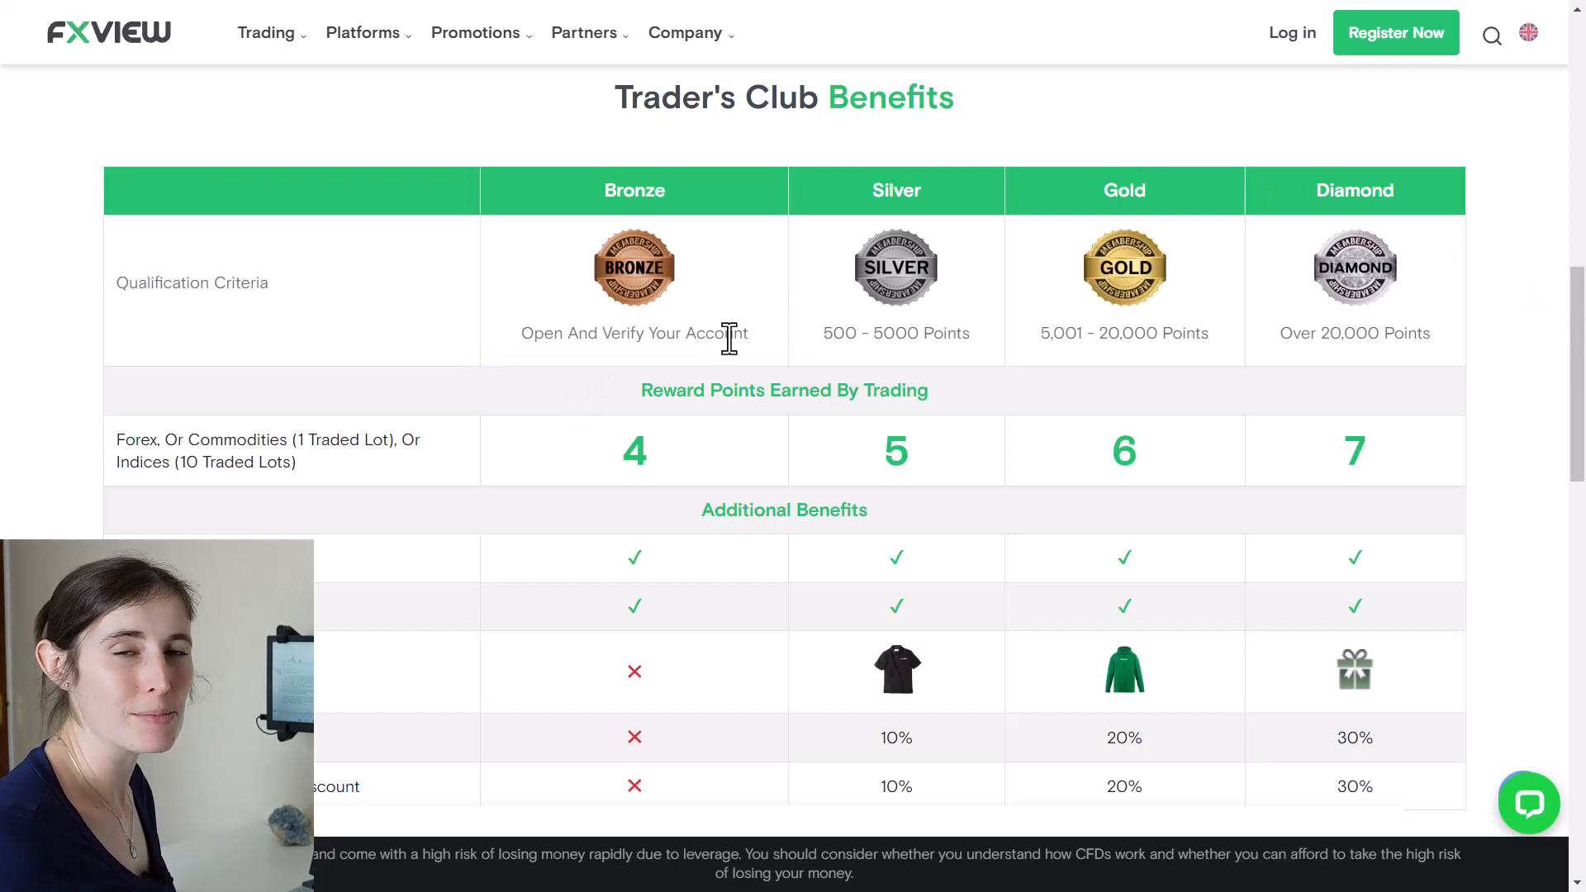
pyautogui.moveTo(631, 415)
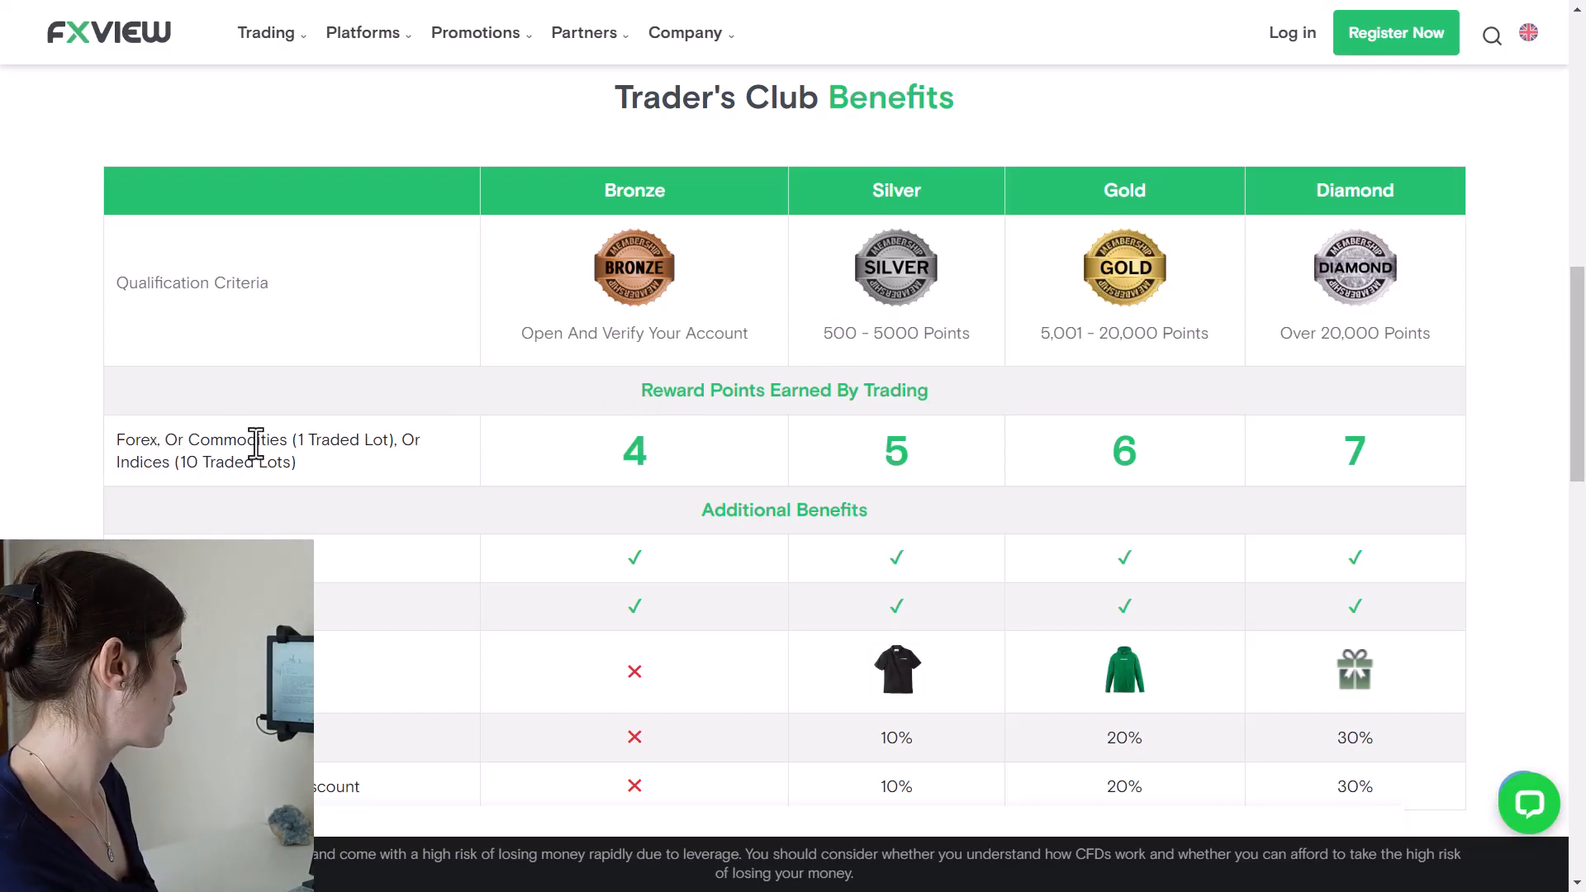
pyautogui.moveTo(619, 488)
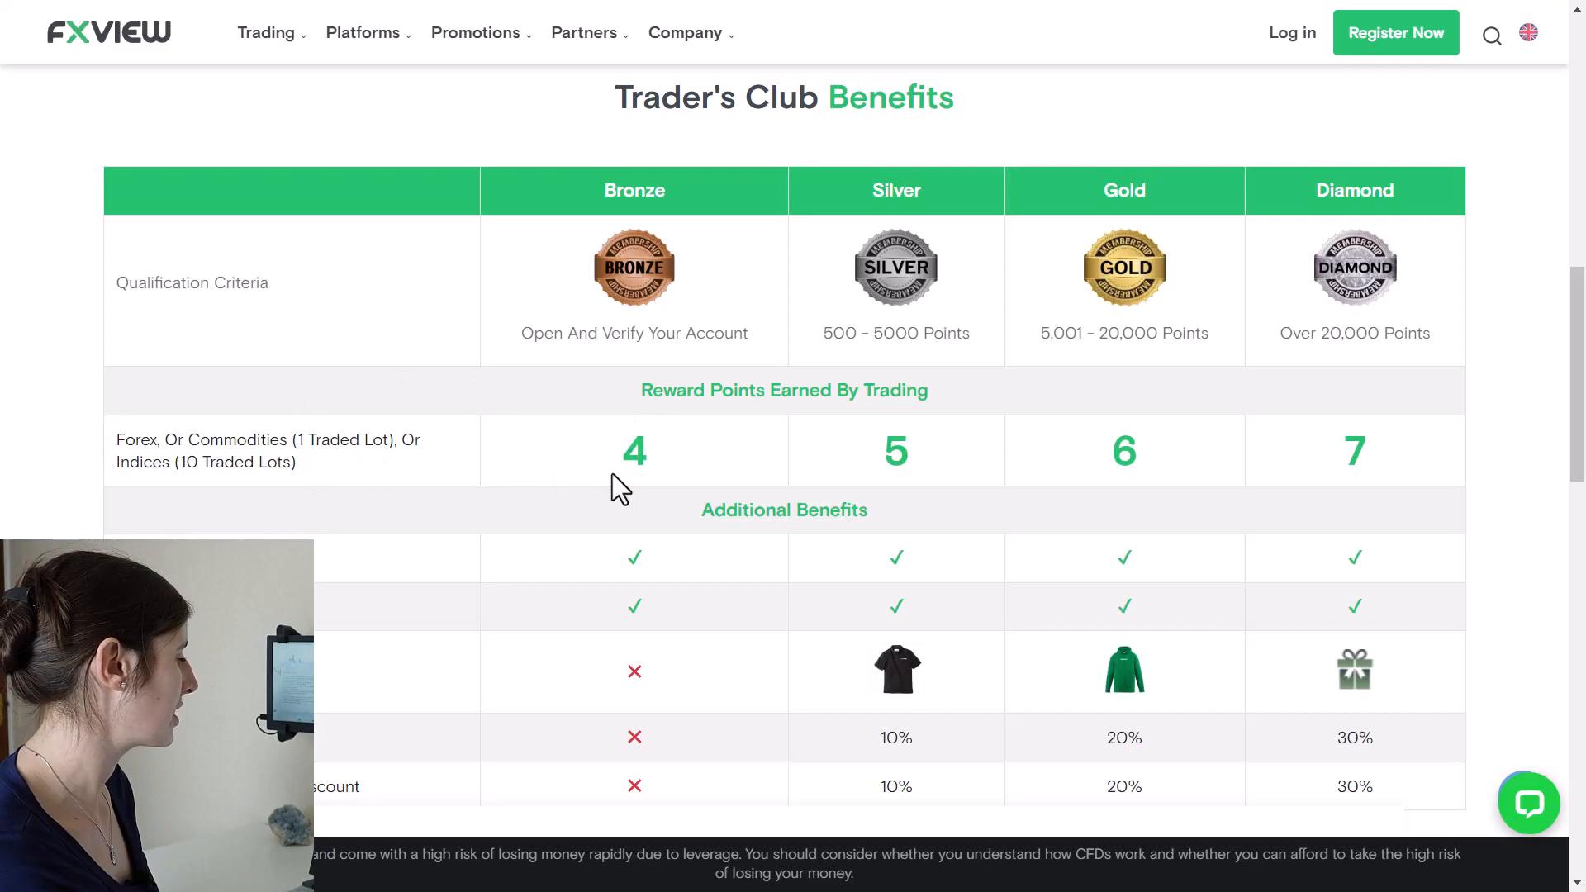
pyautogui.moveTo(658, 480)
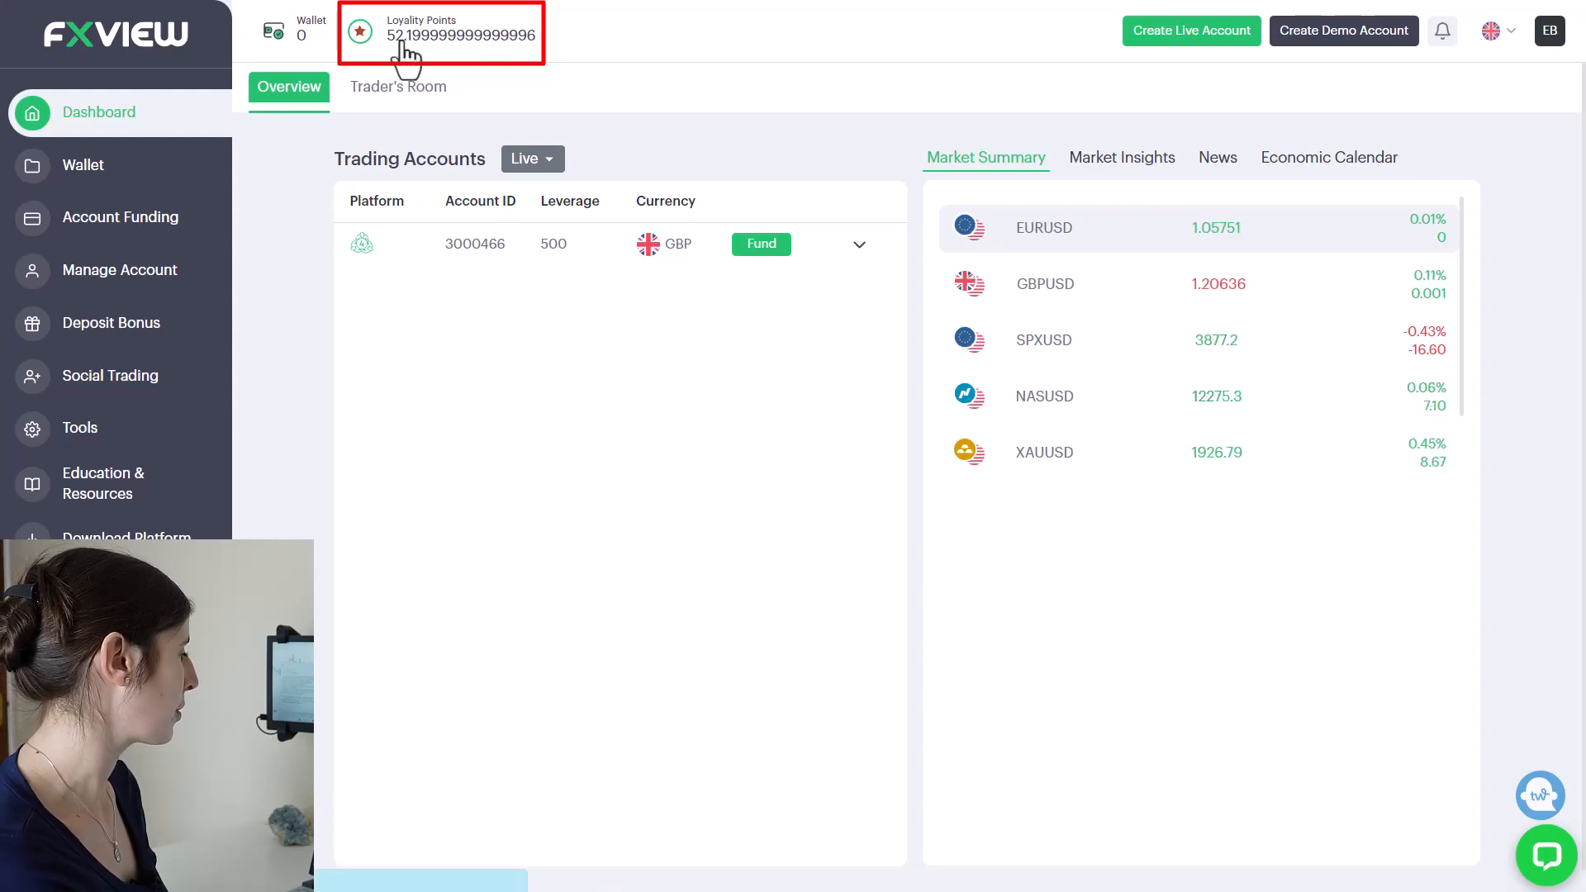
# Open the Loyalty Points page from the portal's points balance, showing Bronze status with 52.2 points.
pyautogui.click(440, 33)
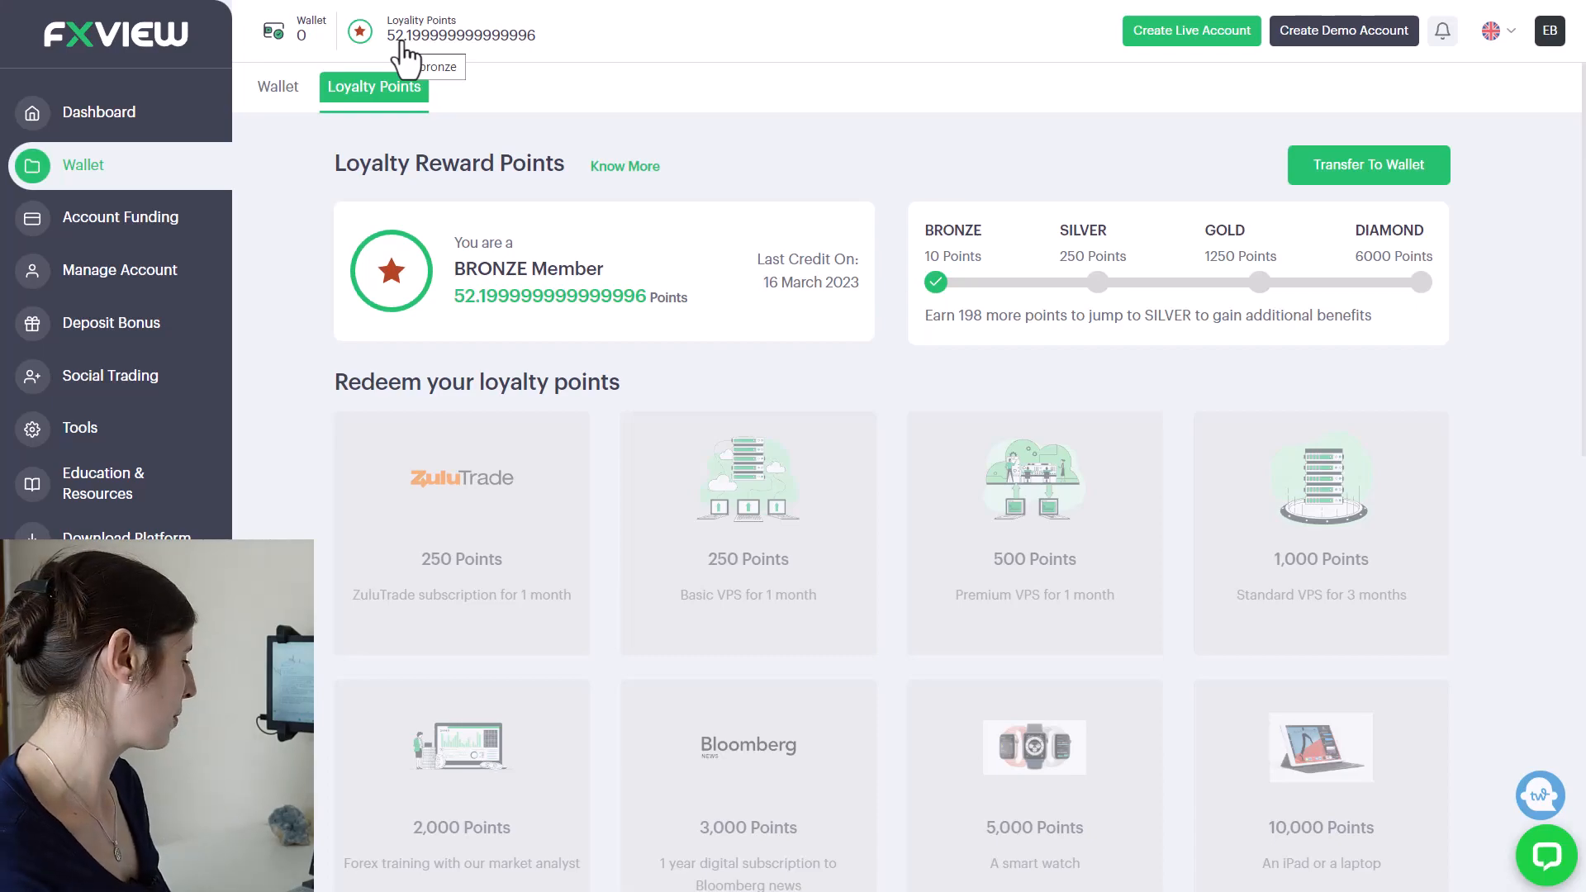
pyautogui.moveTo(511, 298)
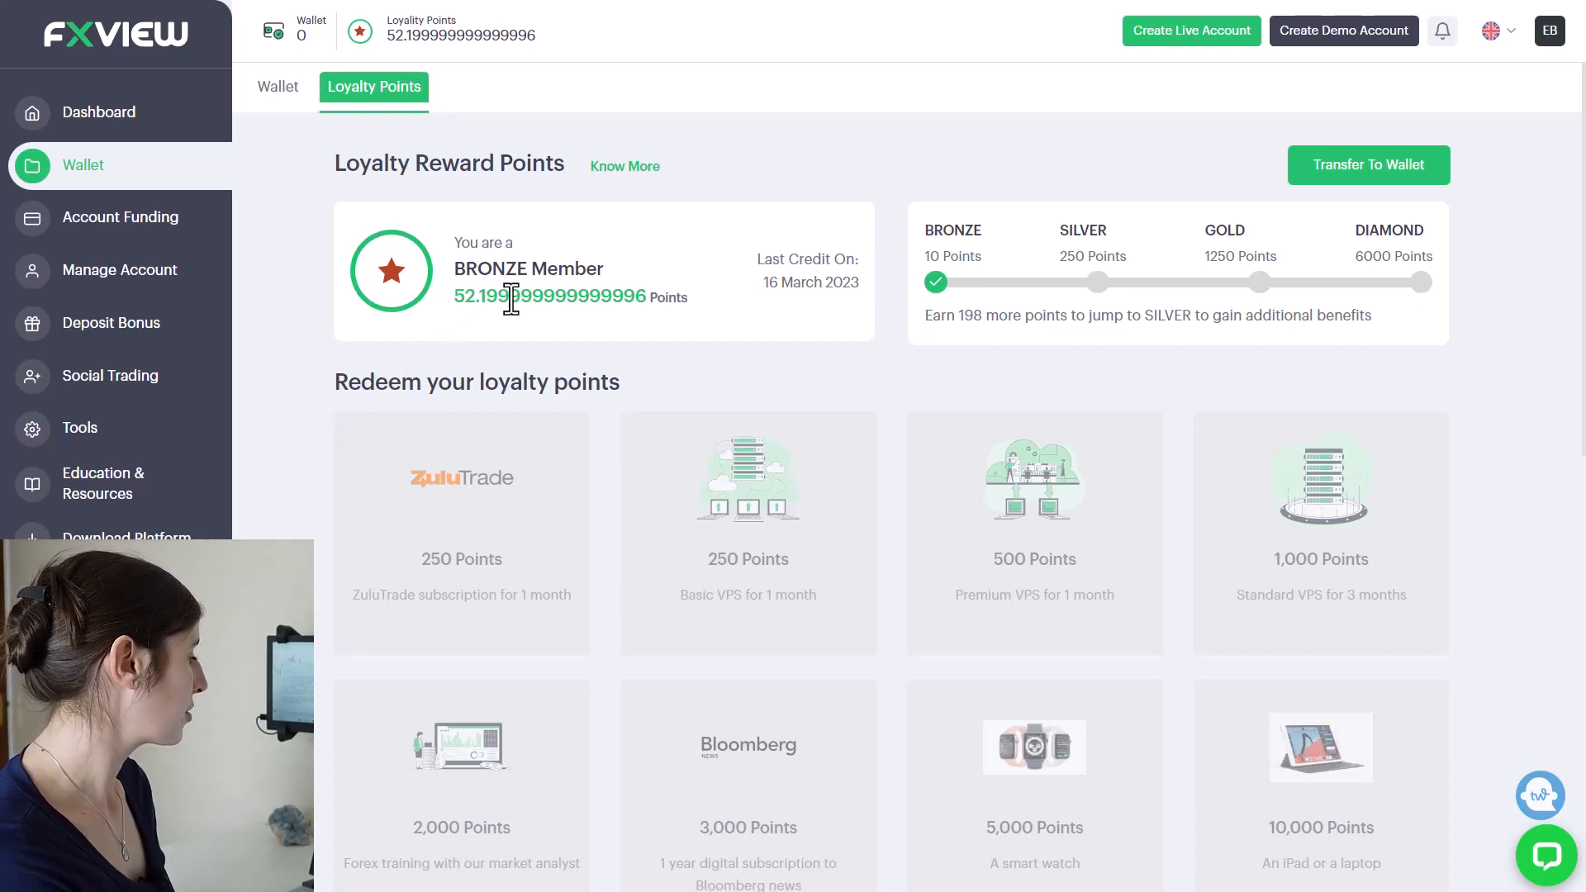
pyautogui.moveTo(515, 324)
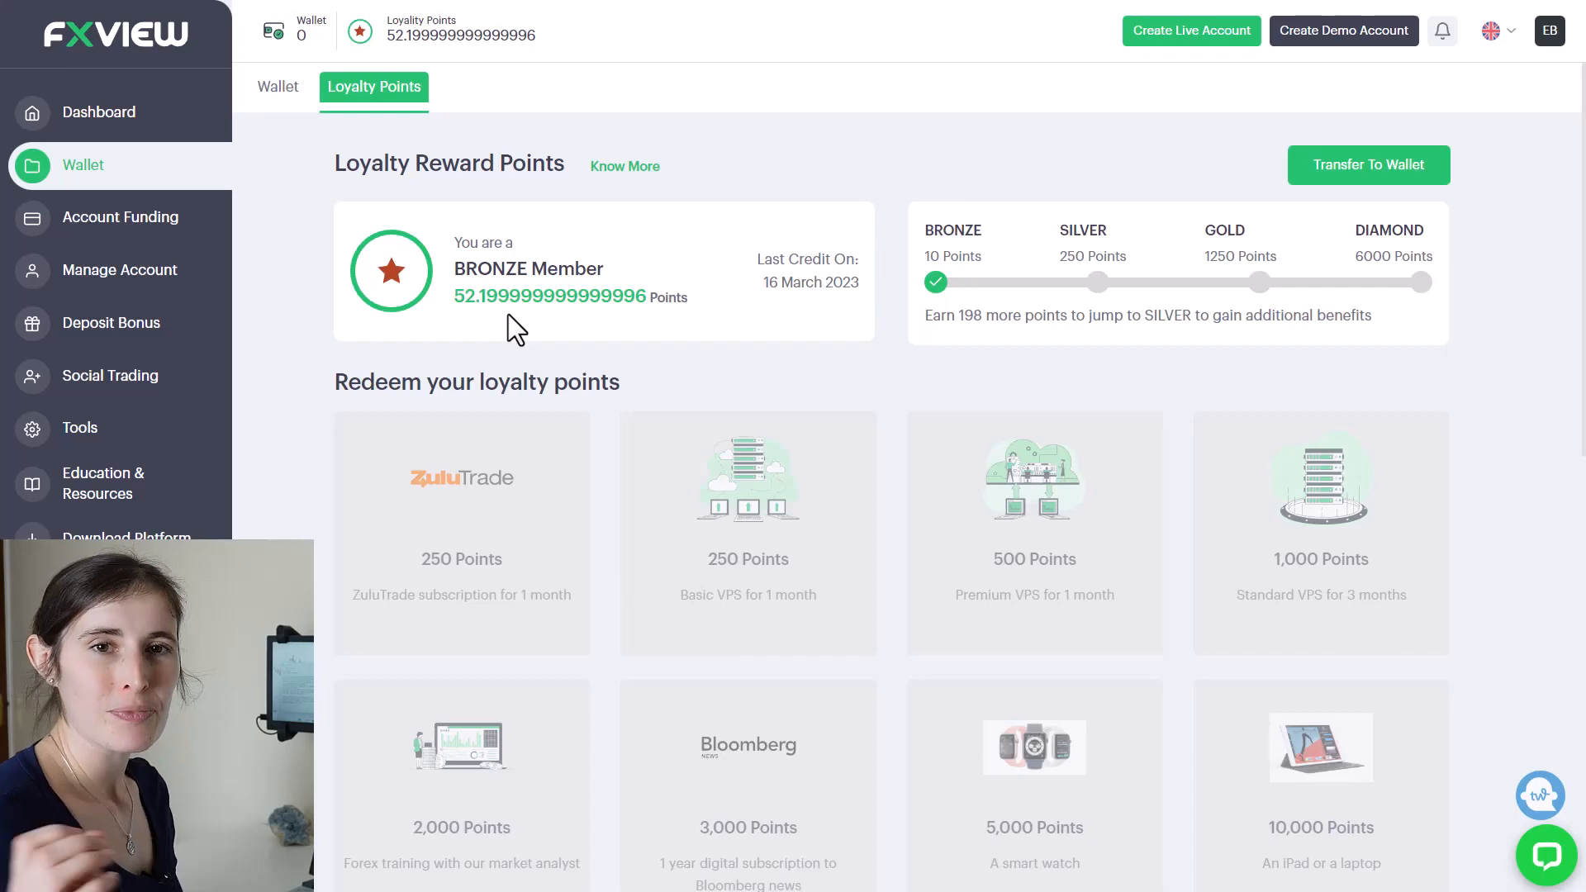
# Scroll down to the redeemable rewards, from 250-point ZuluTrade to the 12,000-point smartphone.
pyautogui.scroll(-3)
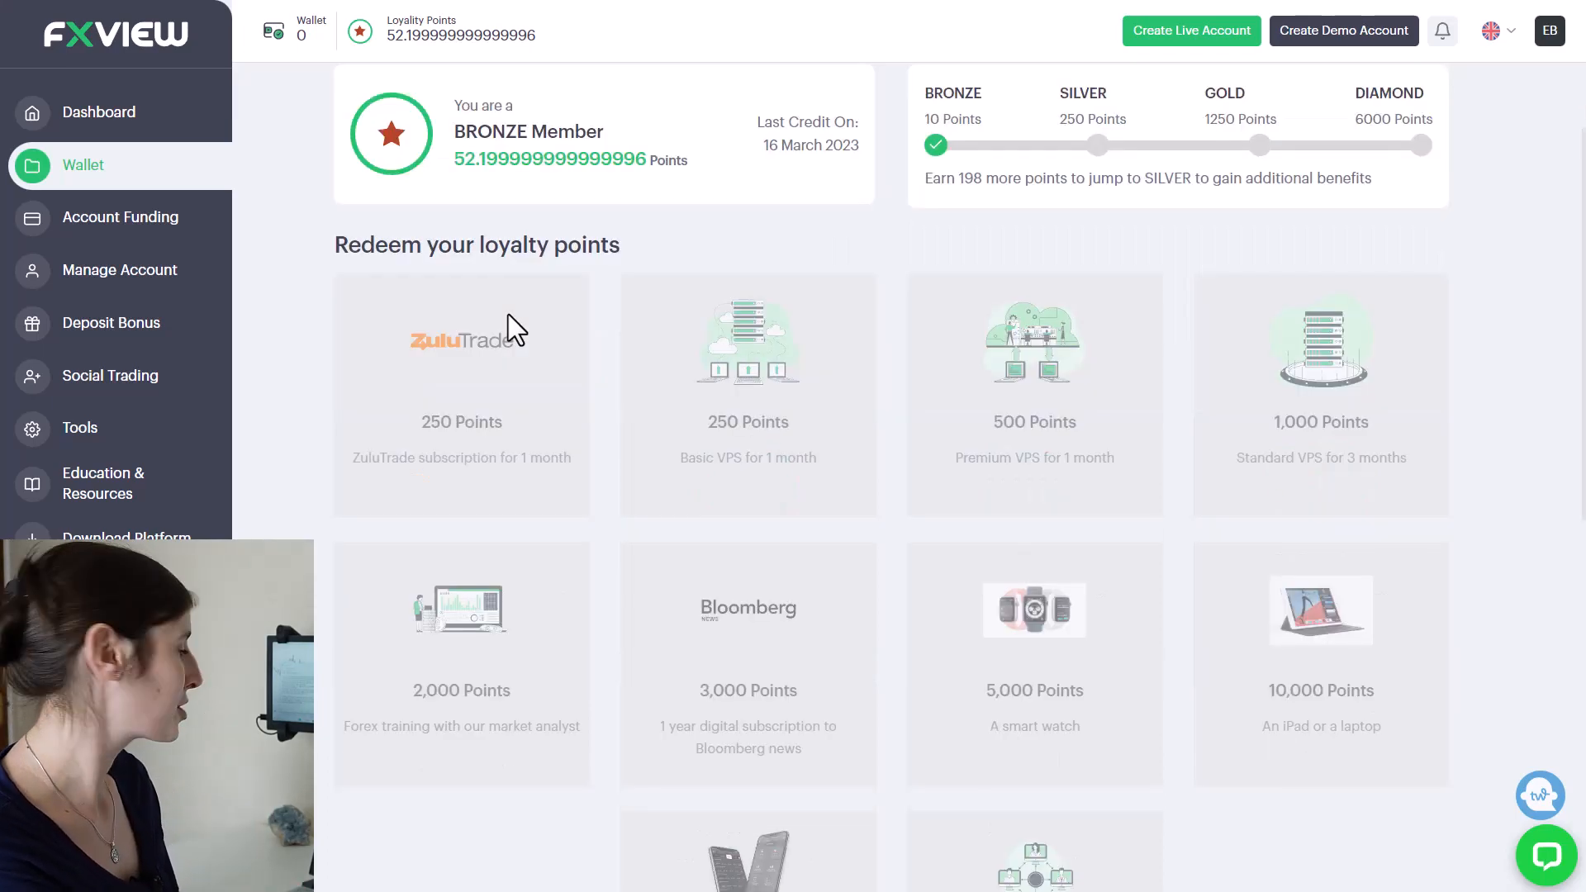
pyautogui.scroll(-3)
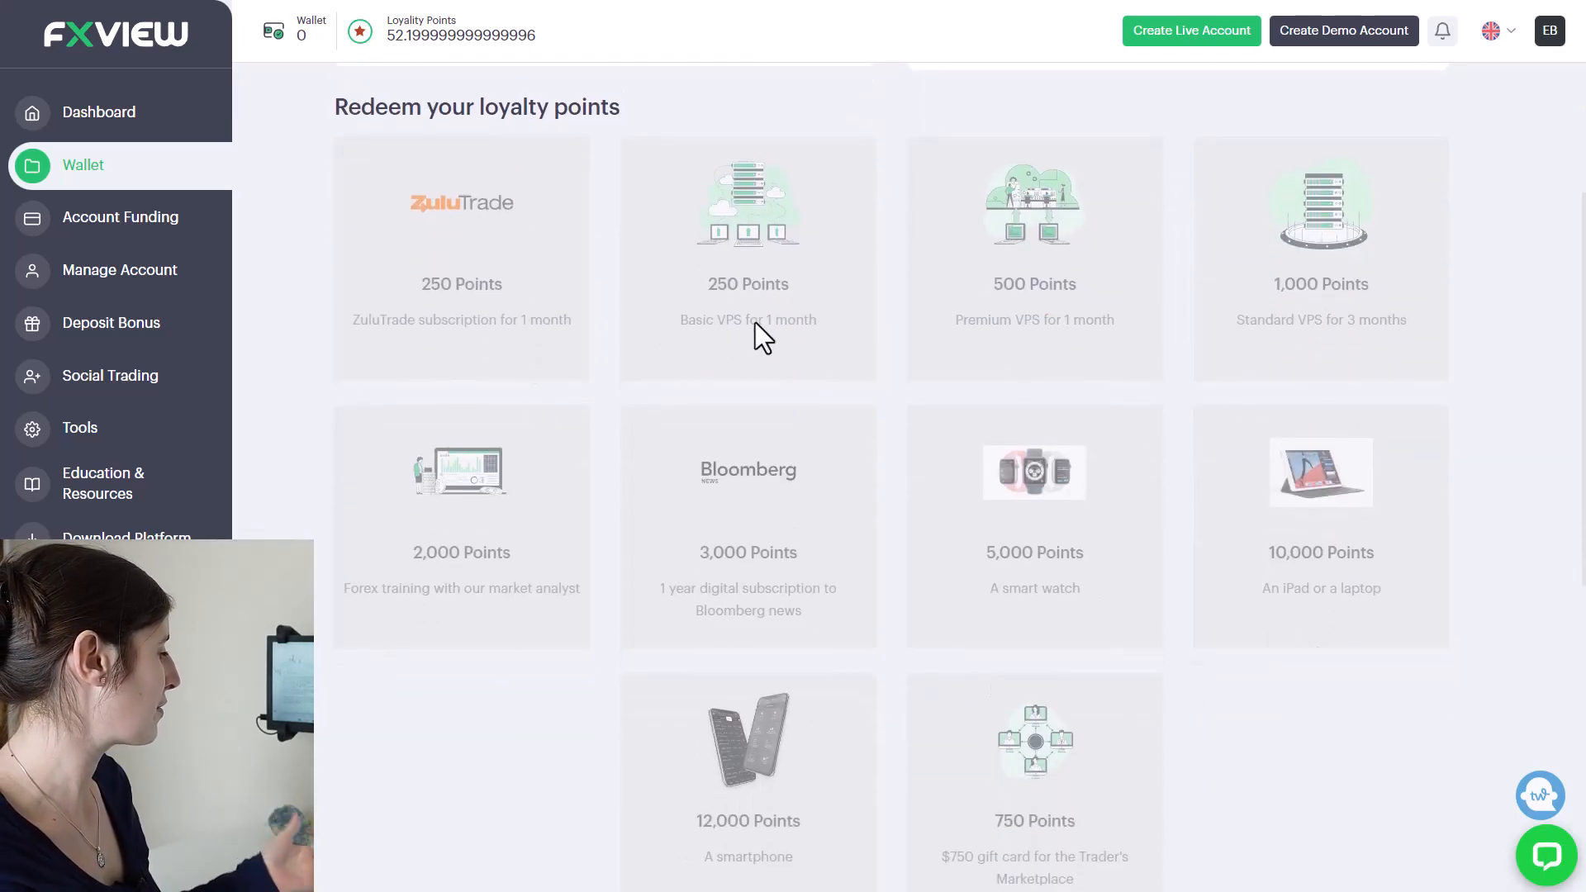
pyautogui.moveTo(400, 344)
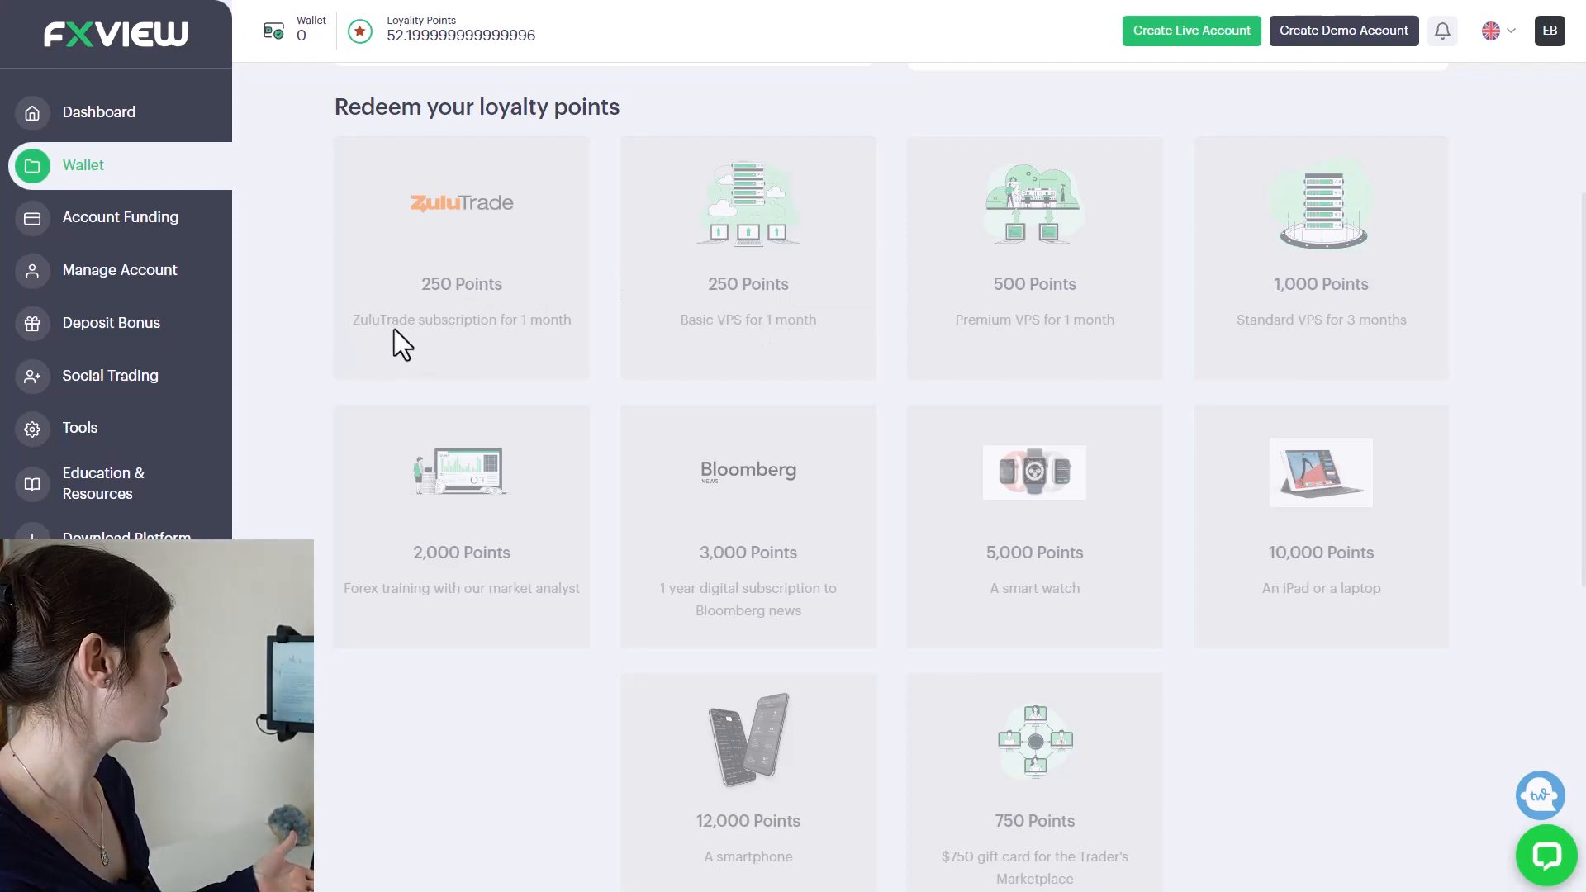
pyautogui.moveTo(746, 355)
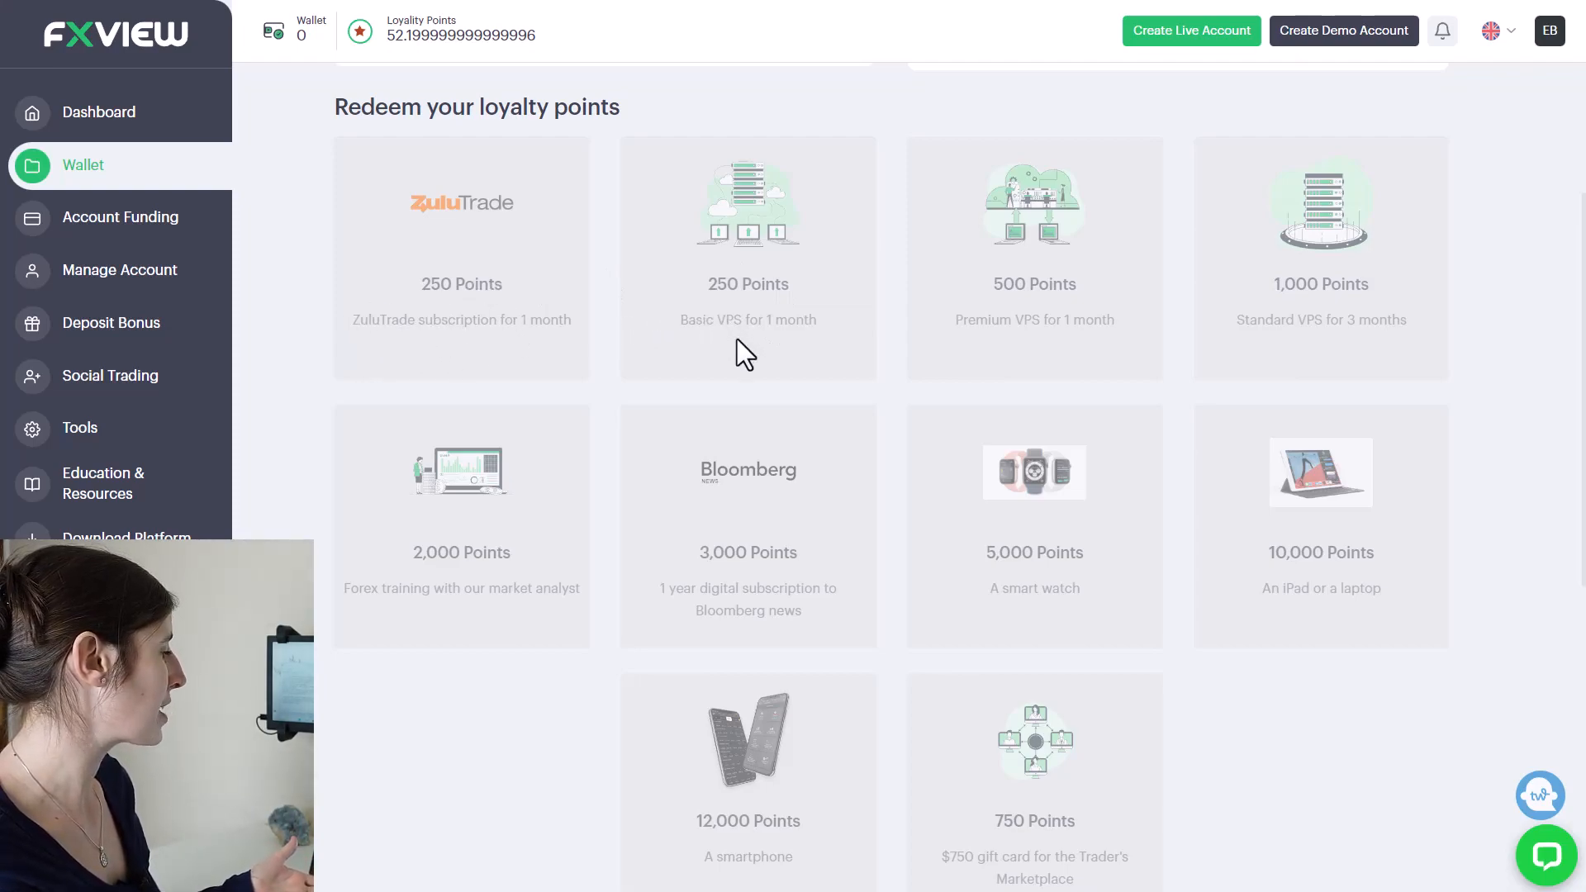
pyautogui.moveTo(1304, 602)
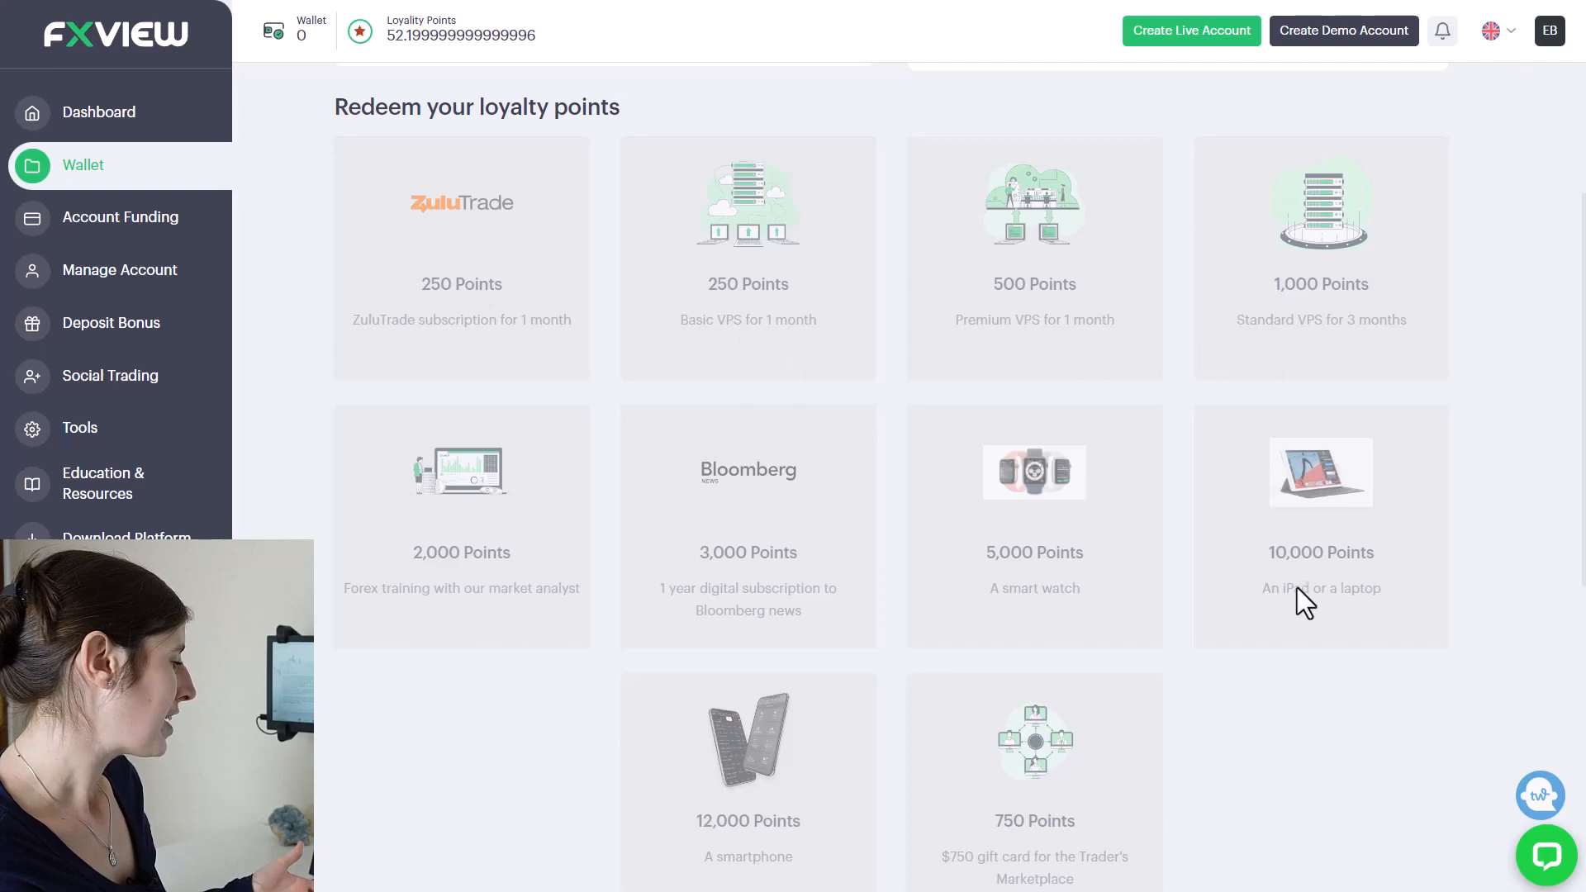
pyautogui.moveTo(1332, 614)
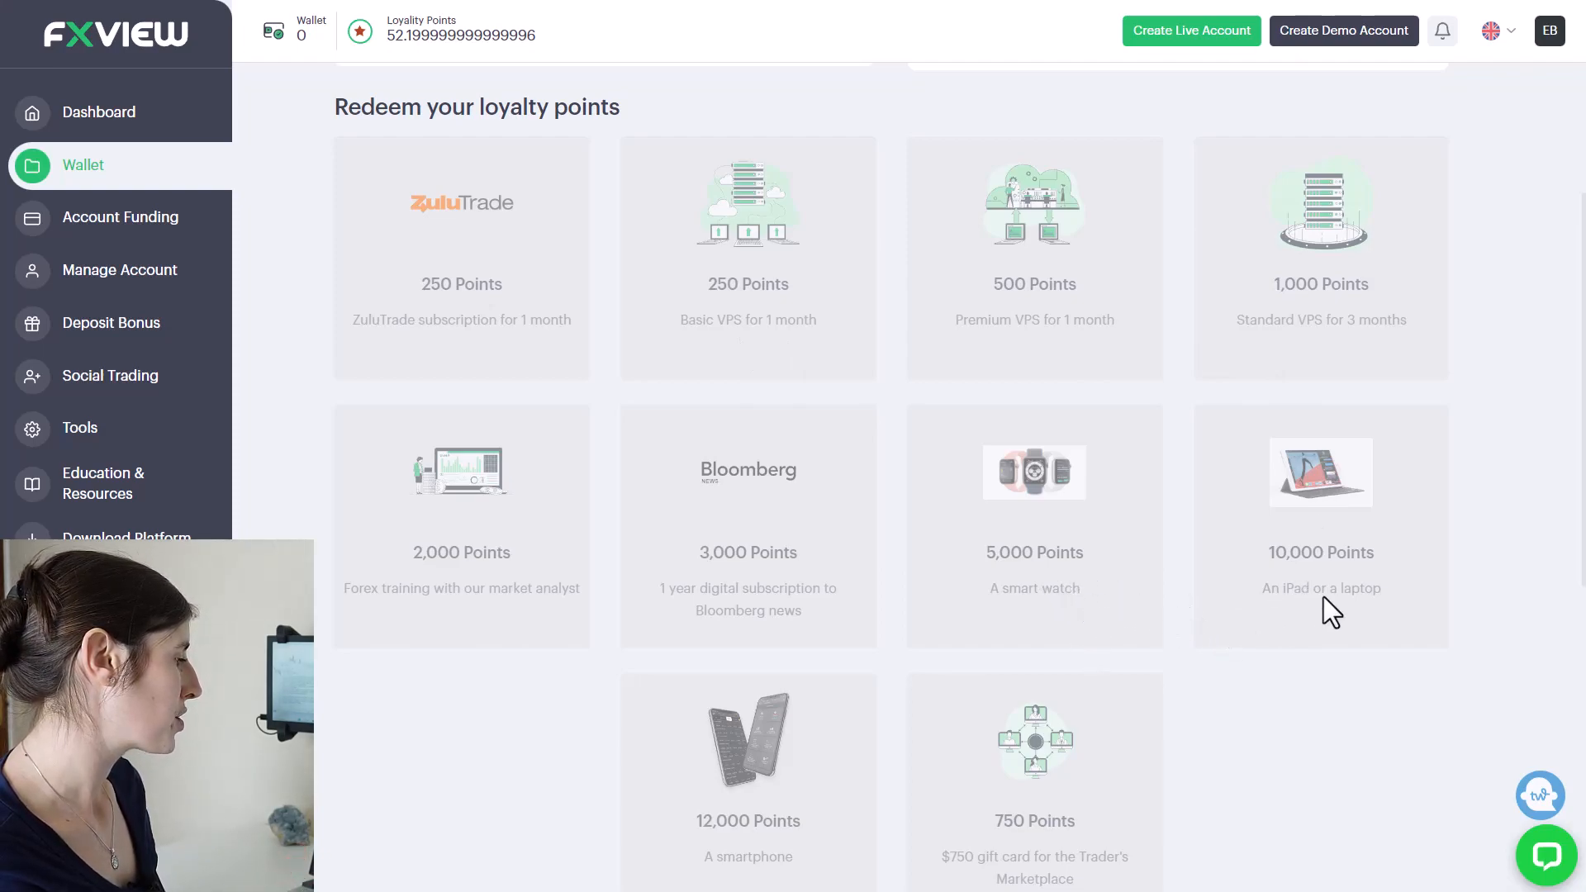
pyautogui.moveTo(814, 864)
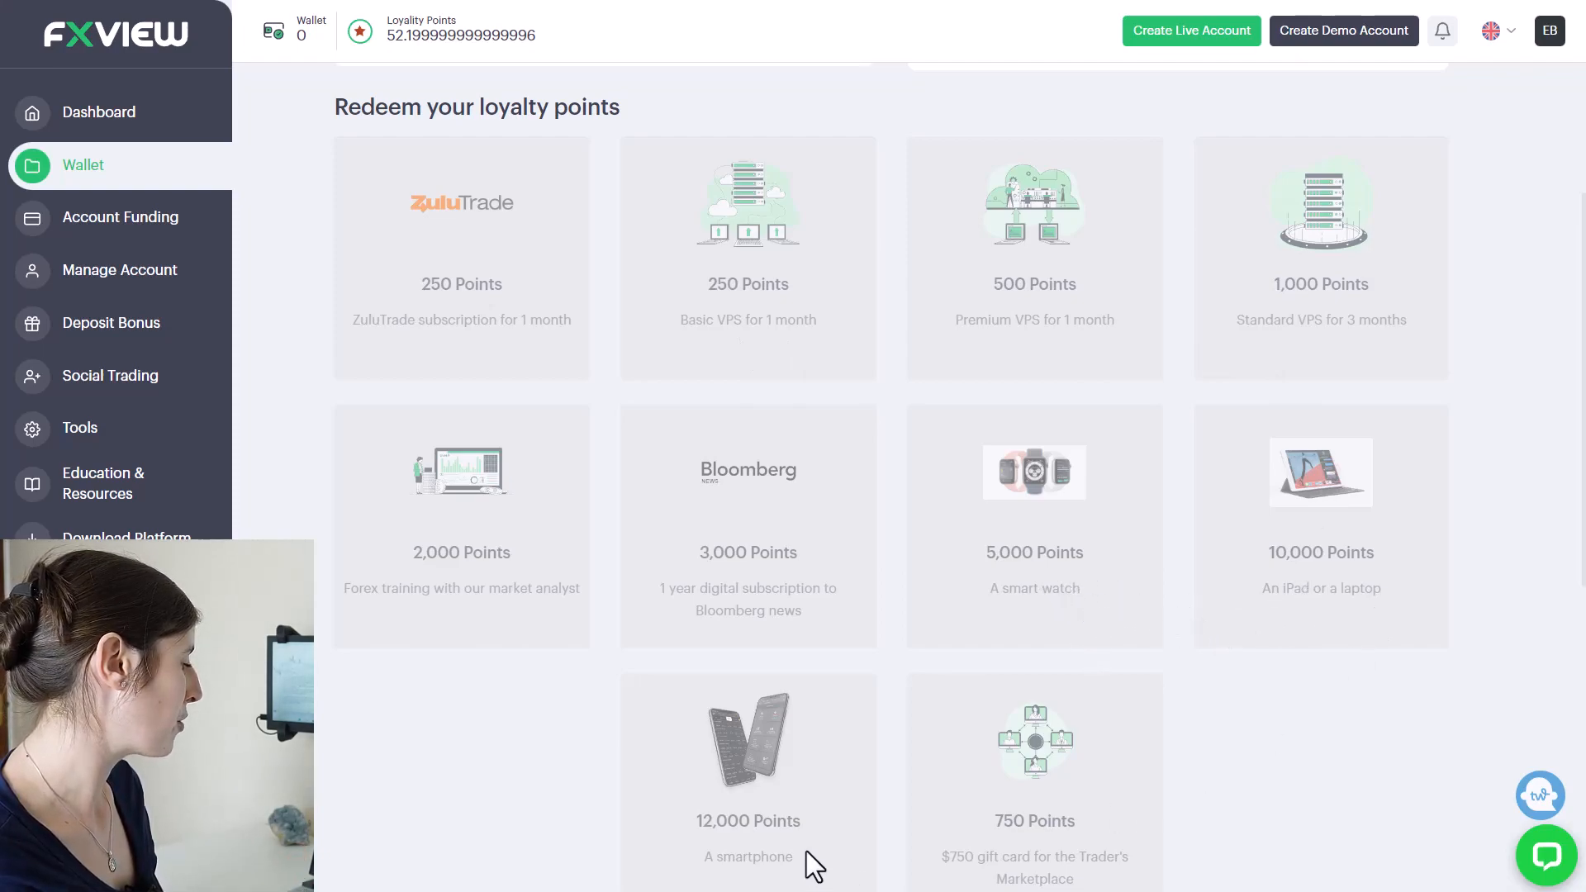
pyautogui.moveTo(757, 832)
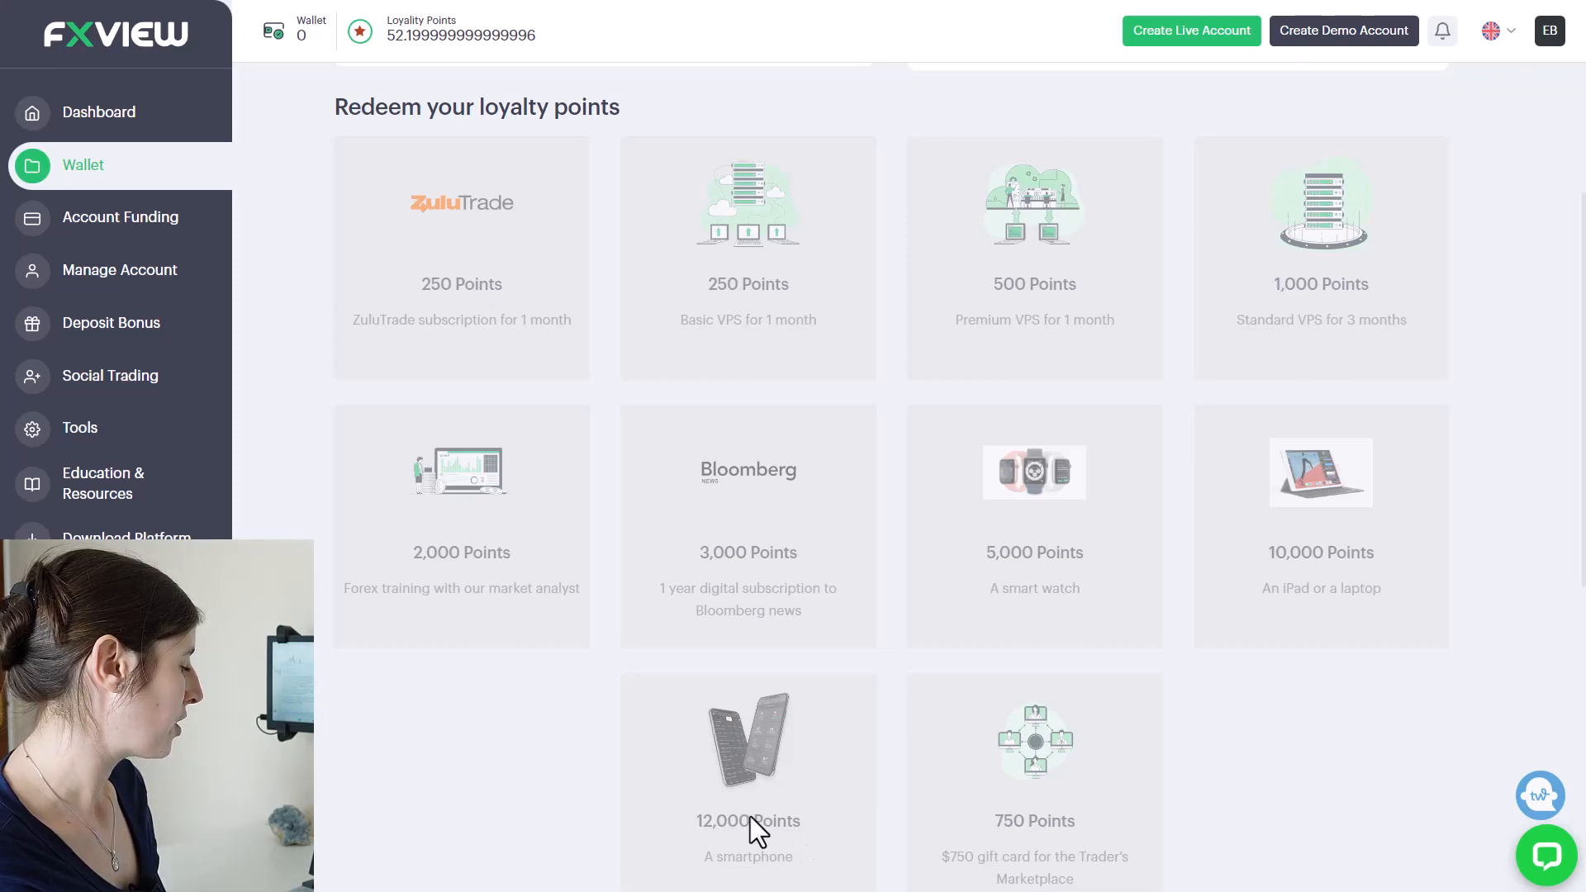
pyautogui.moveTo(872, 830)
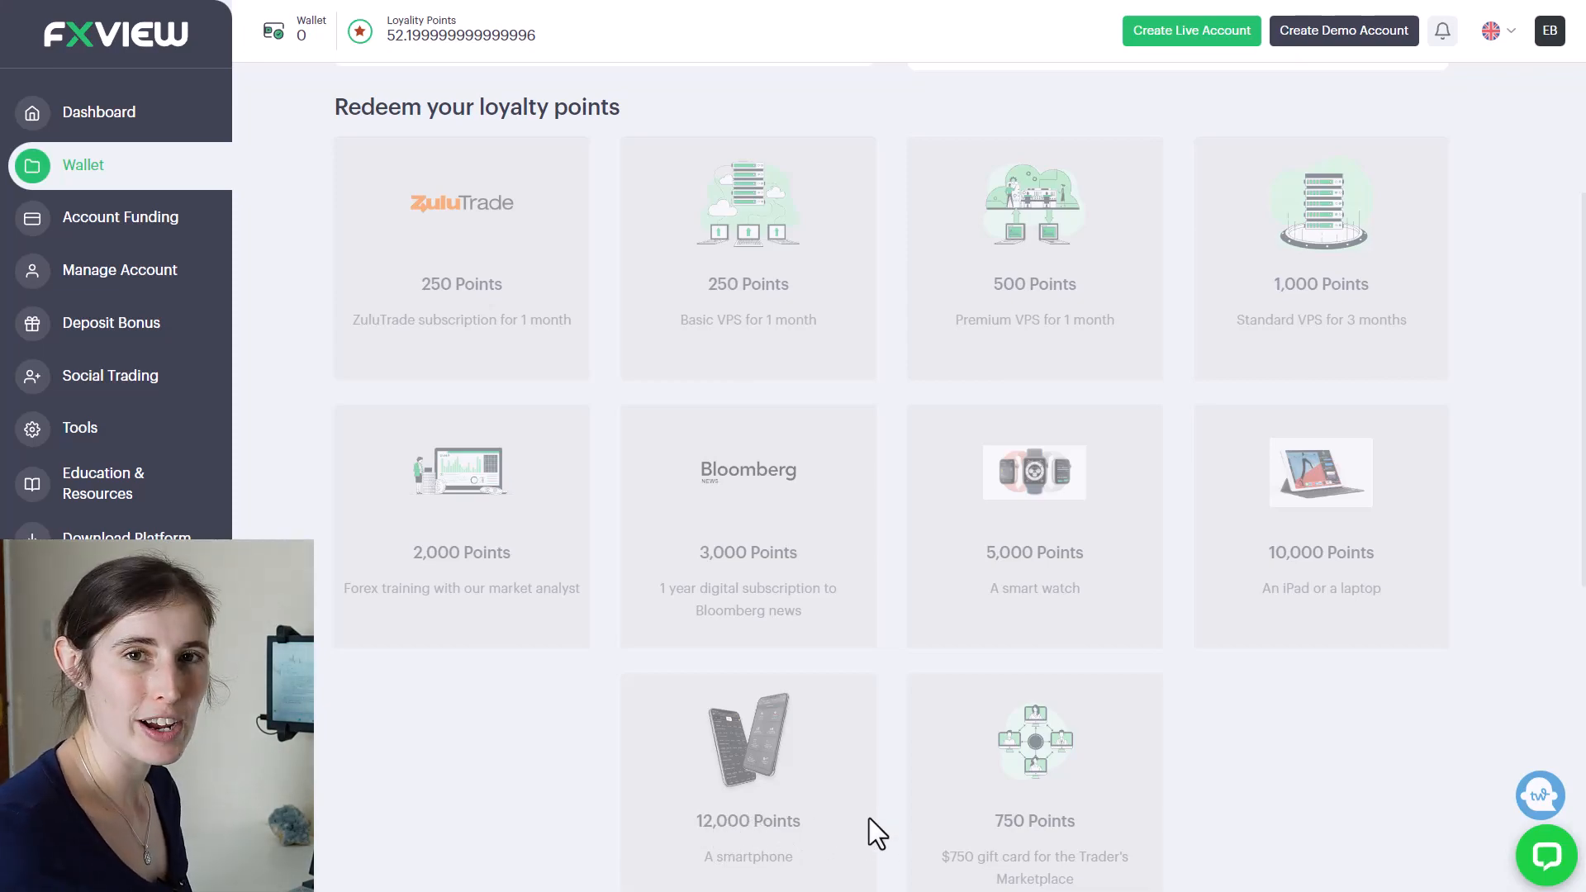